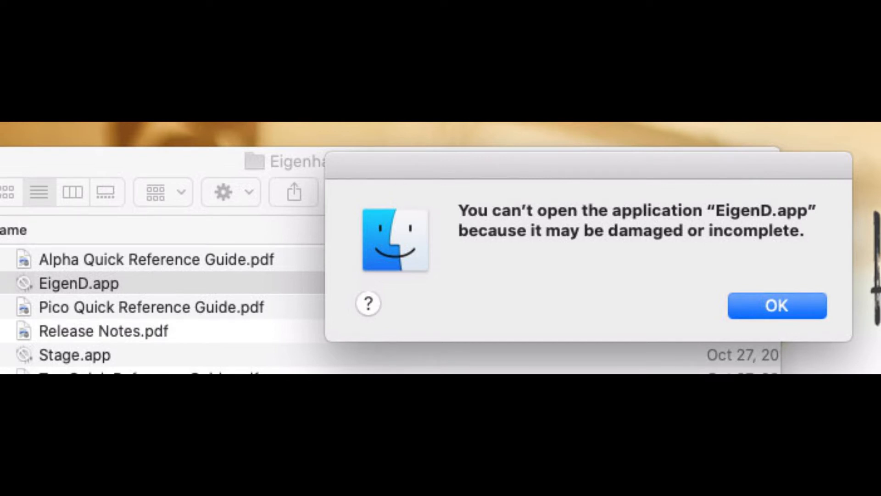
# Choose Software Update… from the Apple menu to check for macOS updates.
pyautogui.click(247, 17)
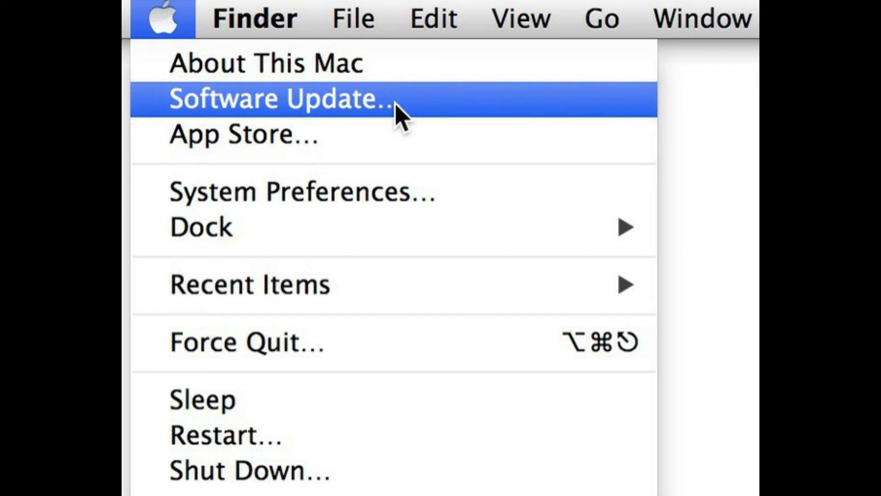
pyautogui.click(281, 99)
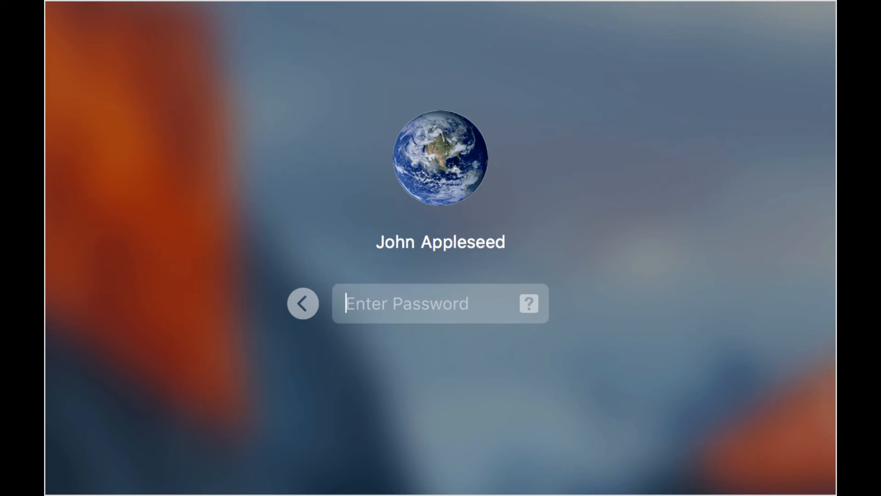
# Restart the Mac and bring up the login window's password field.
pyautogui.click(418, 15)
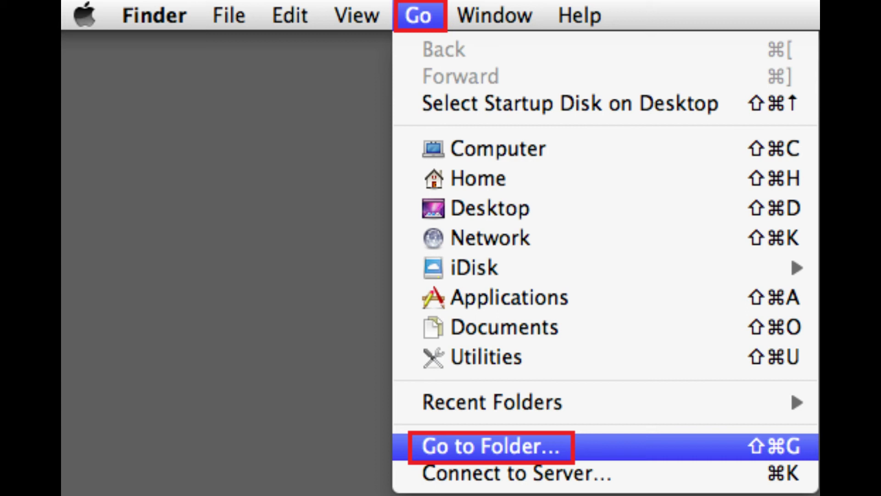
# Choose Go to Folder… from Finder's Go menu.
pyautogui.click(490, 446)
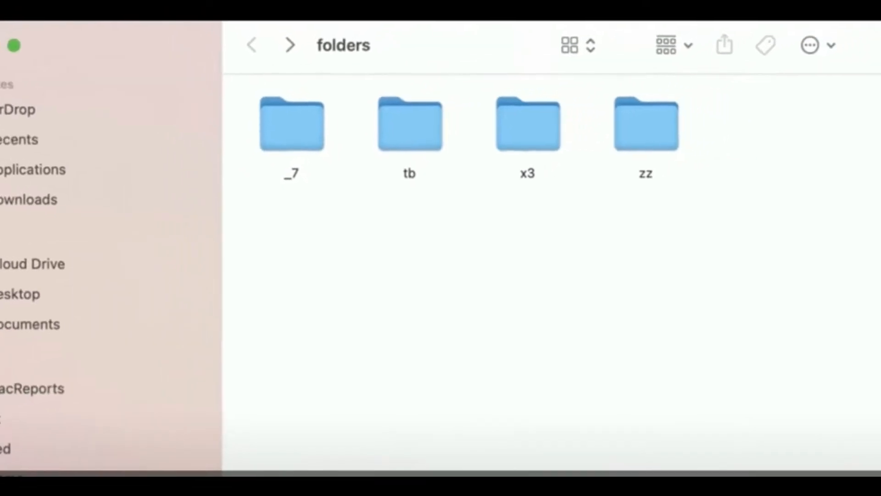
# Show the 'folders' directory in list view with subfolders bv and zz.
pyautogui.click(665, 45)
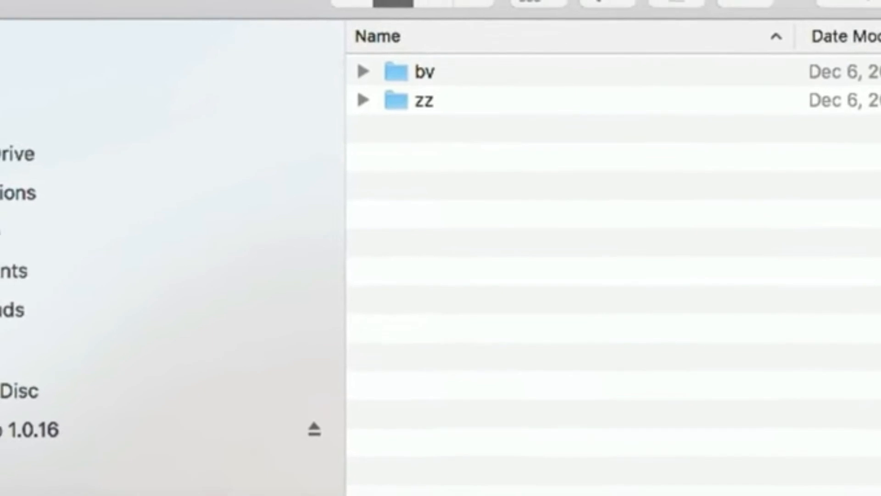